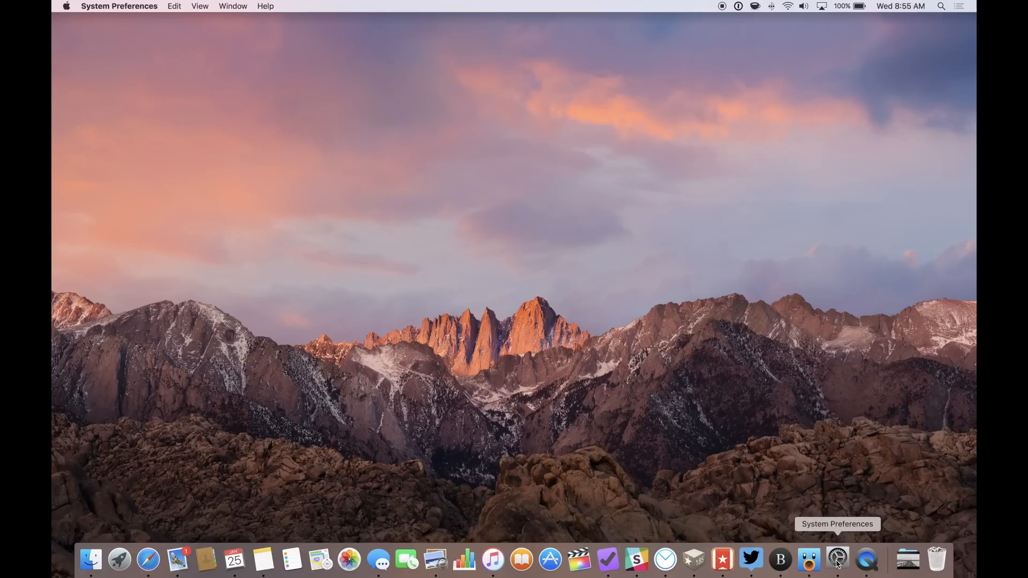
Step: Navigate from the Dock to Displays and show the Night Shift settings with their schedule
left_click(838, 558)
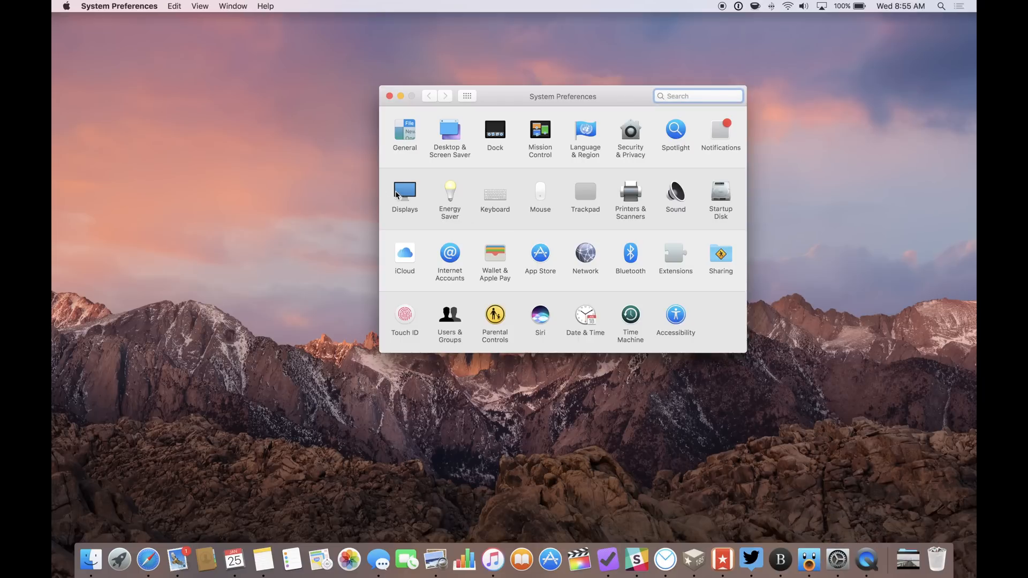
left_click(405, 191)
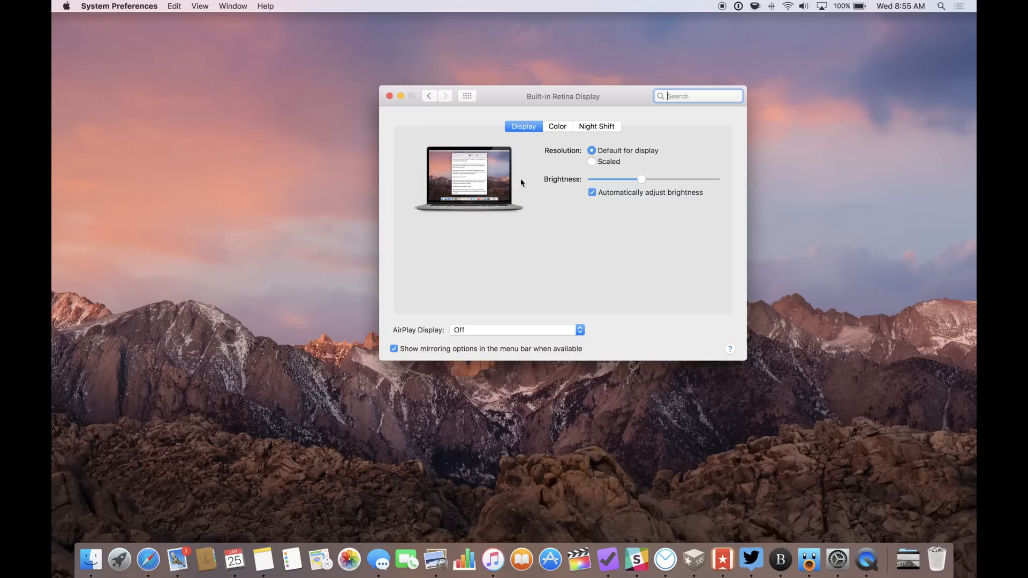
left_click(597, 127)
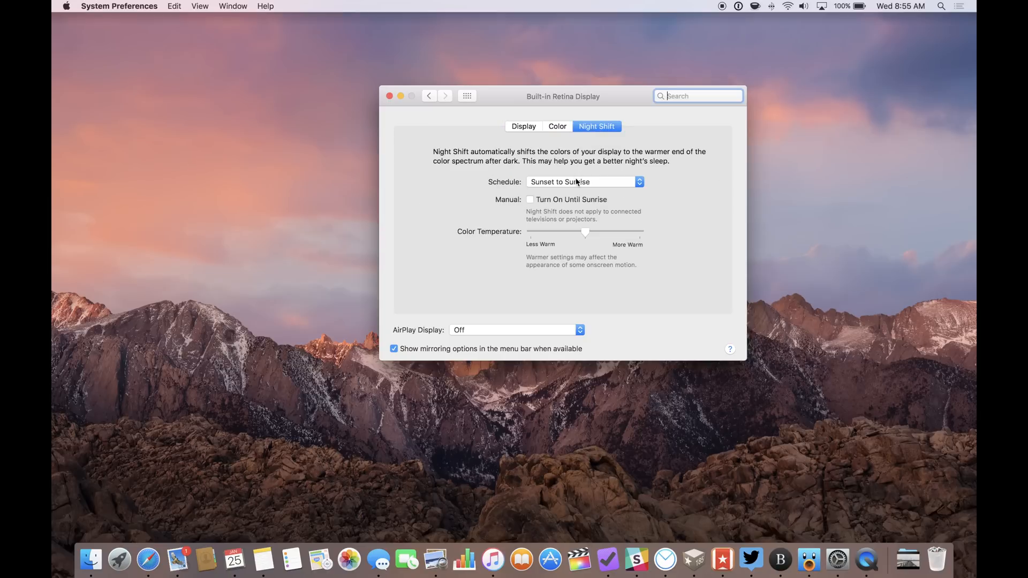
left_click(583, 182)
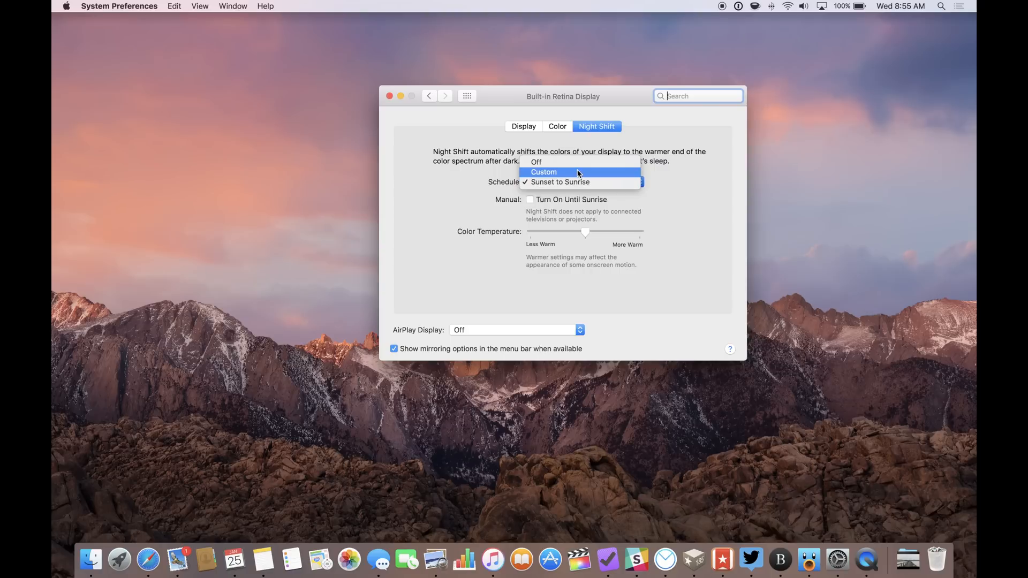
left_click(536, 161)
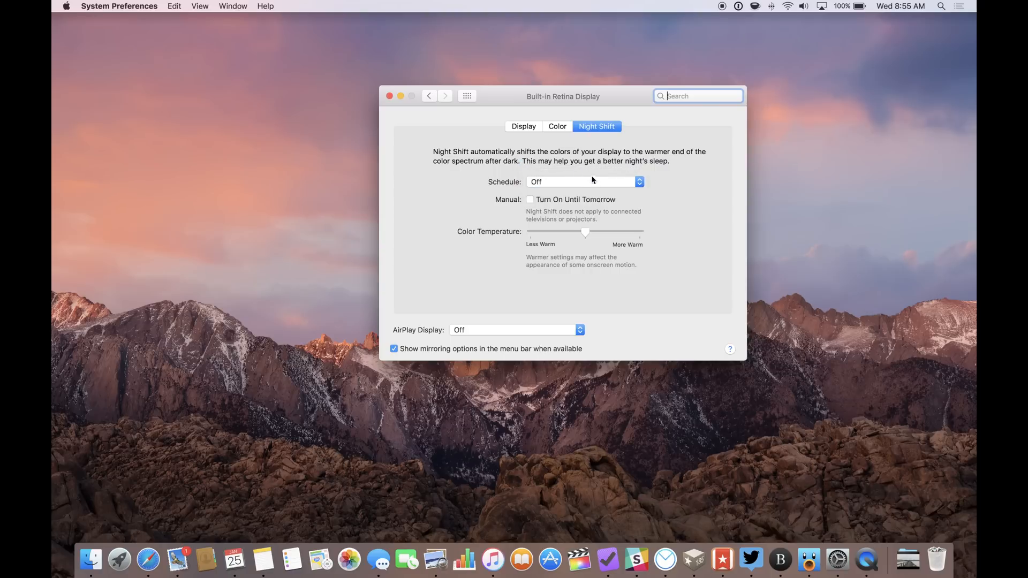
left_click(585, 181)
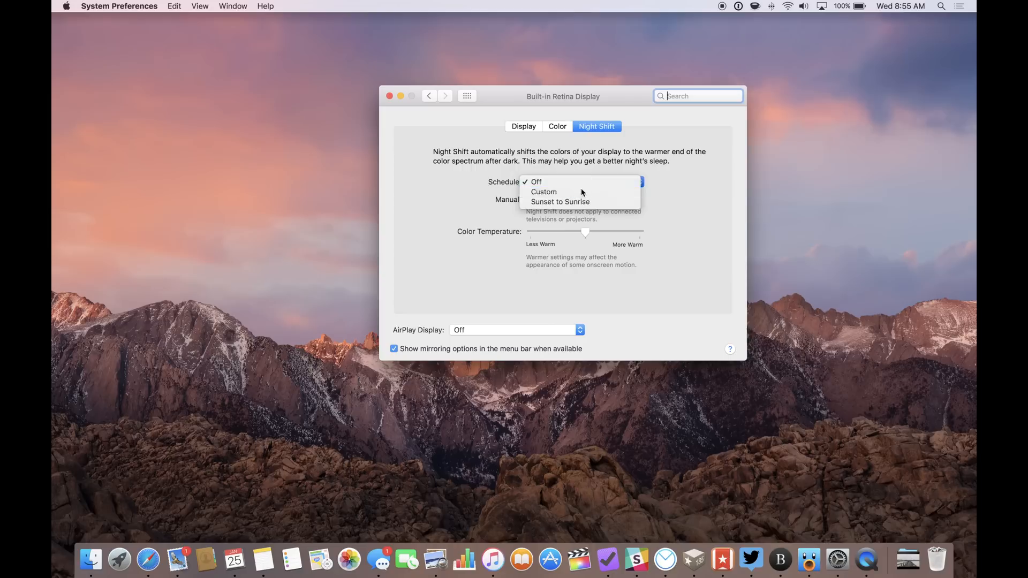
left_click(543, 191)
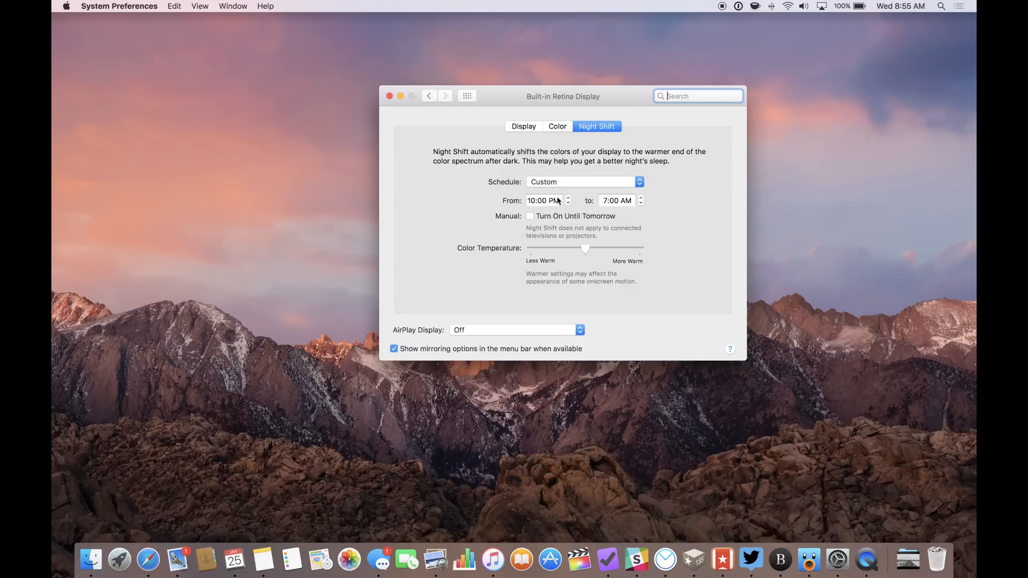
mouse_move(615, 205)
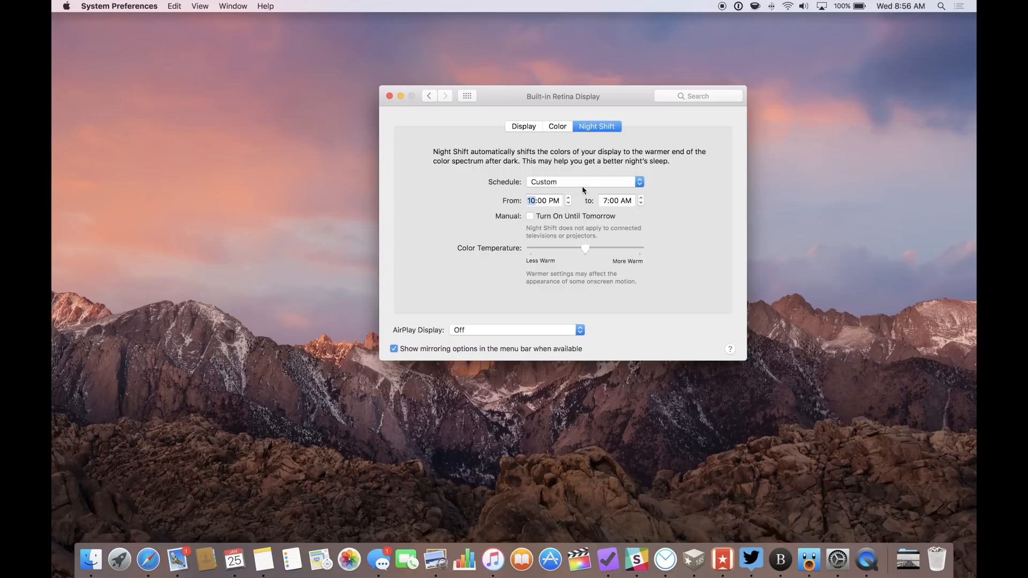
left_click(582, 181)
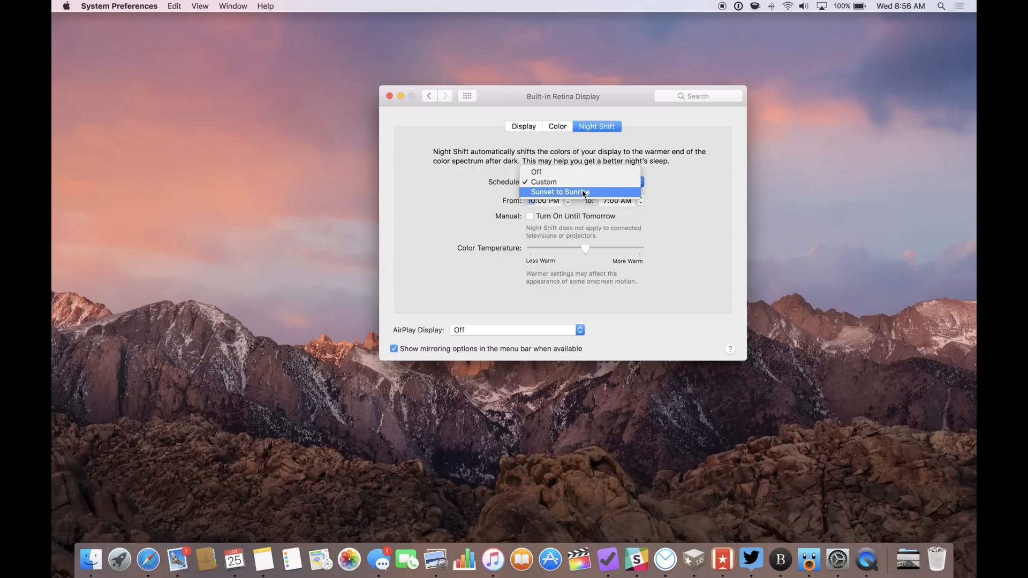
left_click(561, 192)
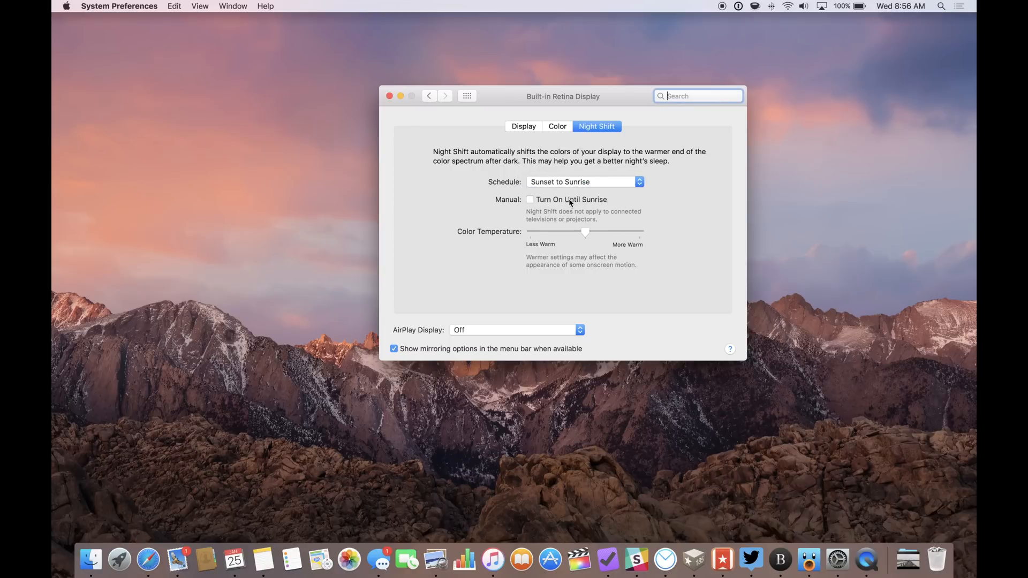
mouse_move(544, 204)
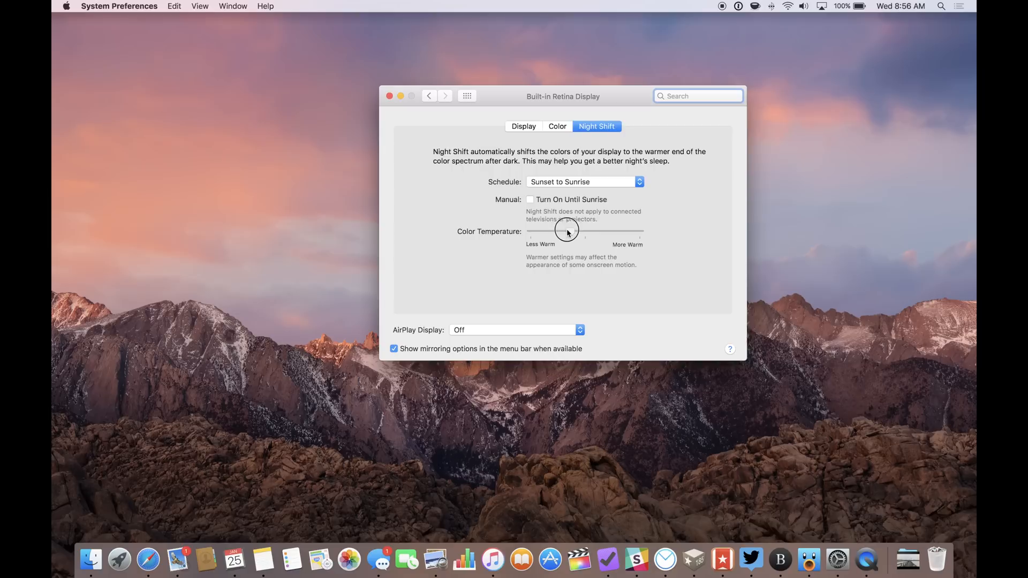
mouse_move(530, 227)
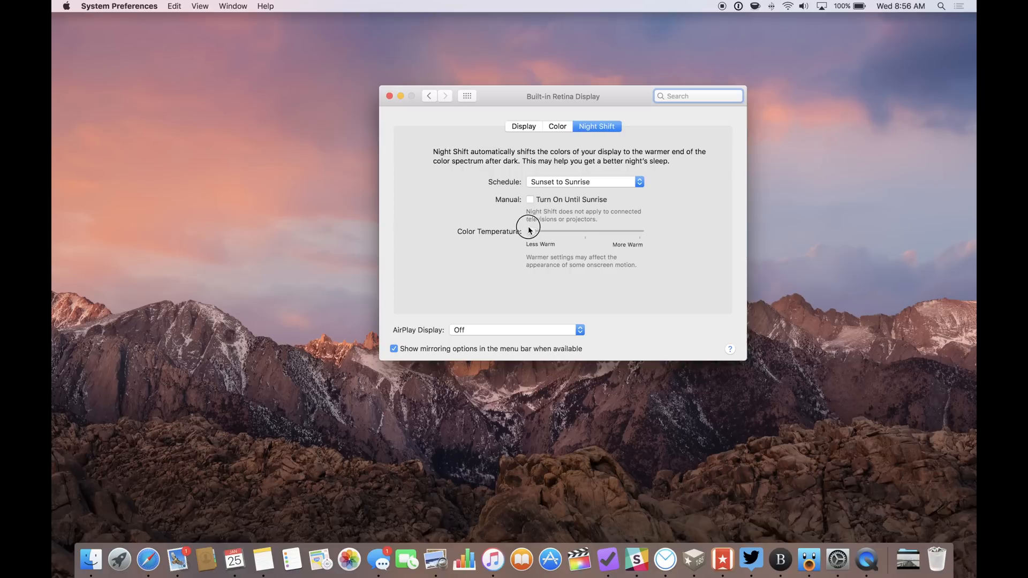
Step: Try the Color Temperature extremes, return to mid-scale, and toggle 'Turn On Until Sunrise' on then off
left_click_drag(534, 232, 639, 232)
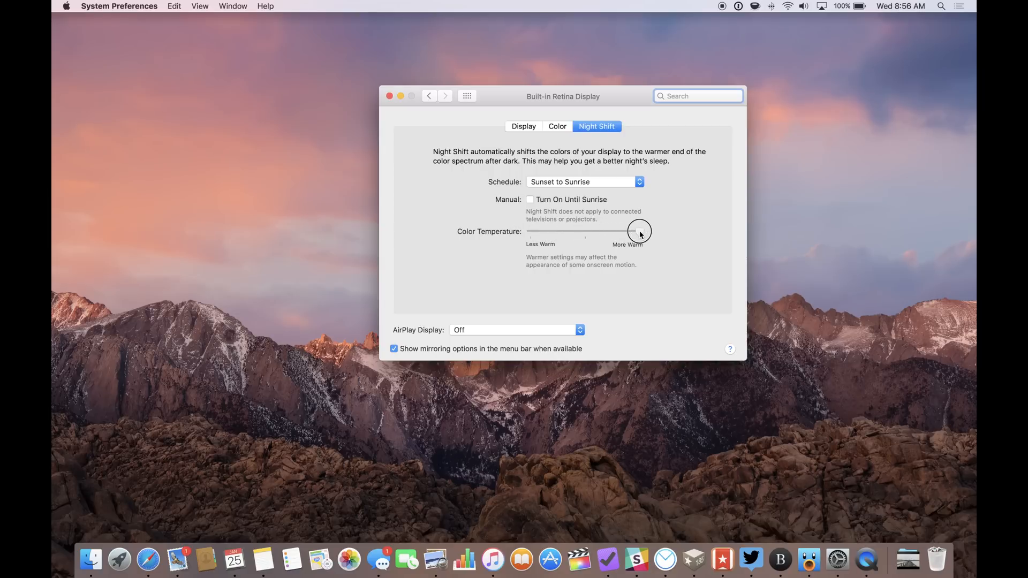
left_click_drag(639, 233, 586, 231)
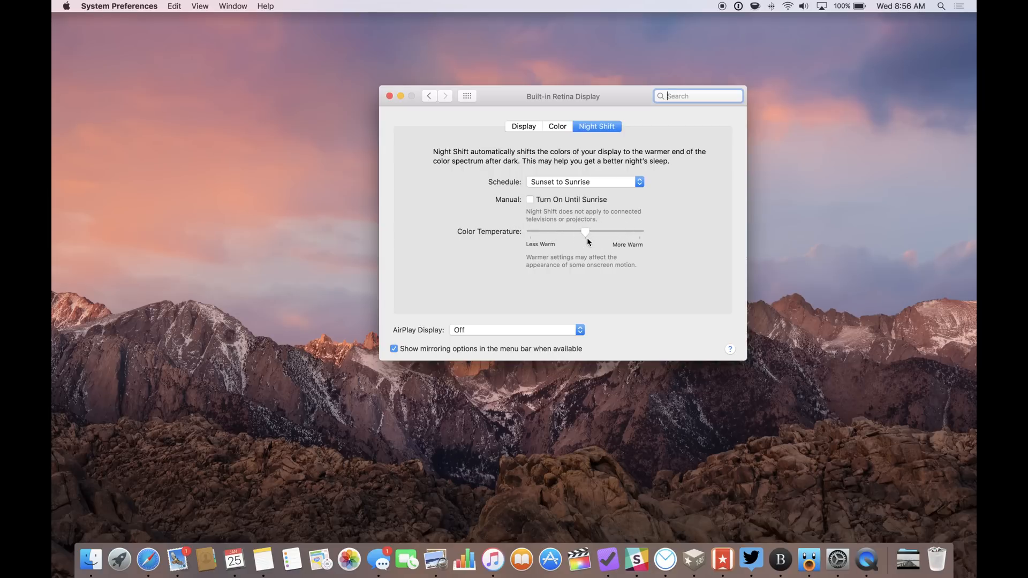
left_click(529, 200)
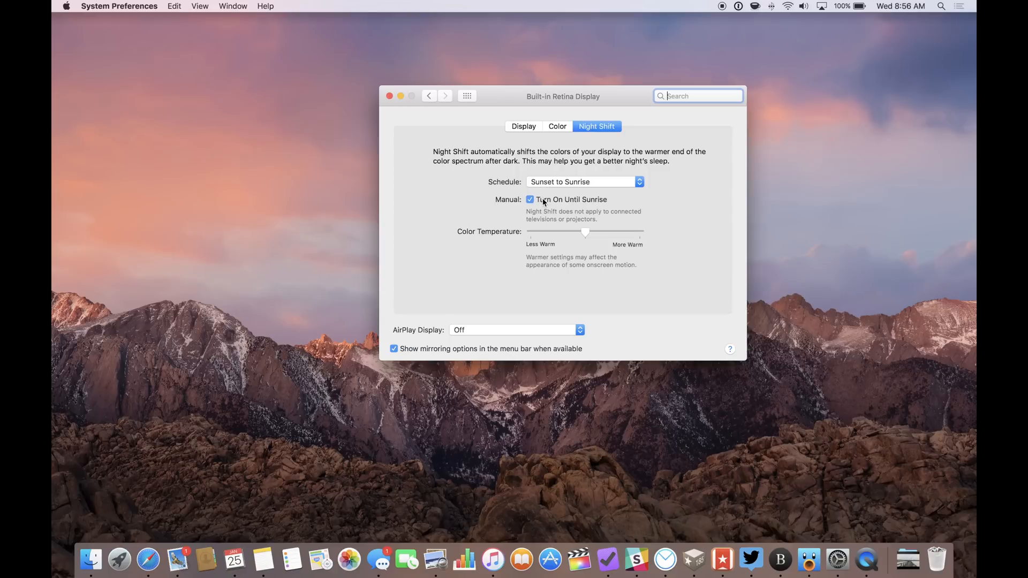
left_click(529, 199)
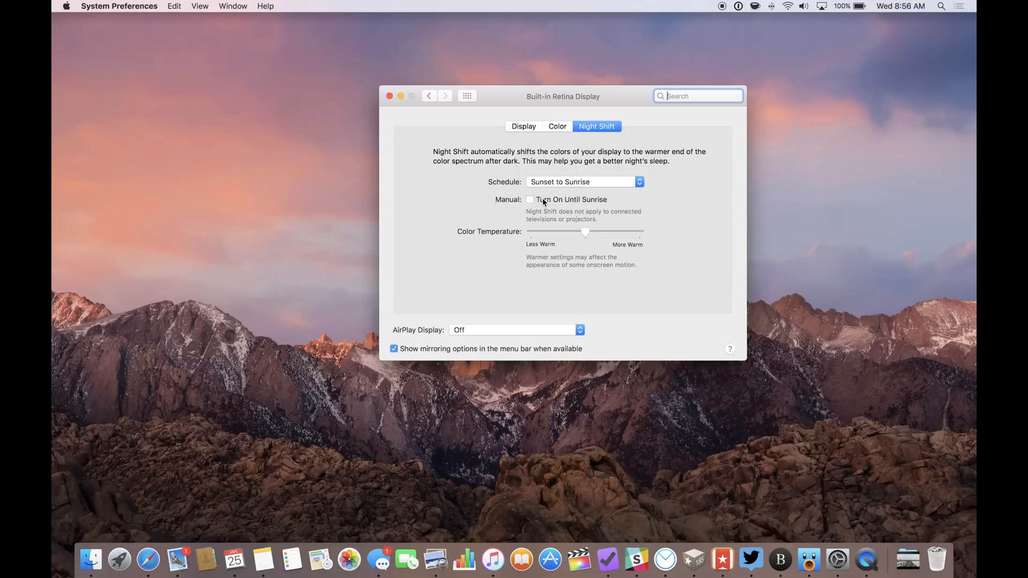
mouse_move(542, 148)
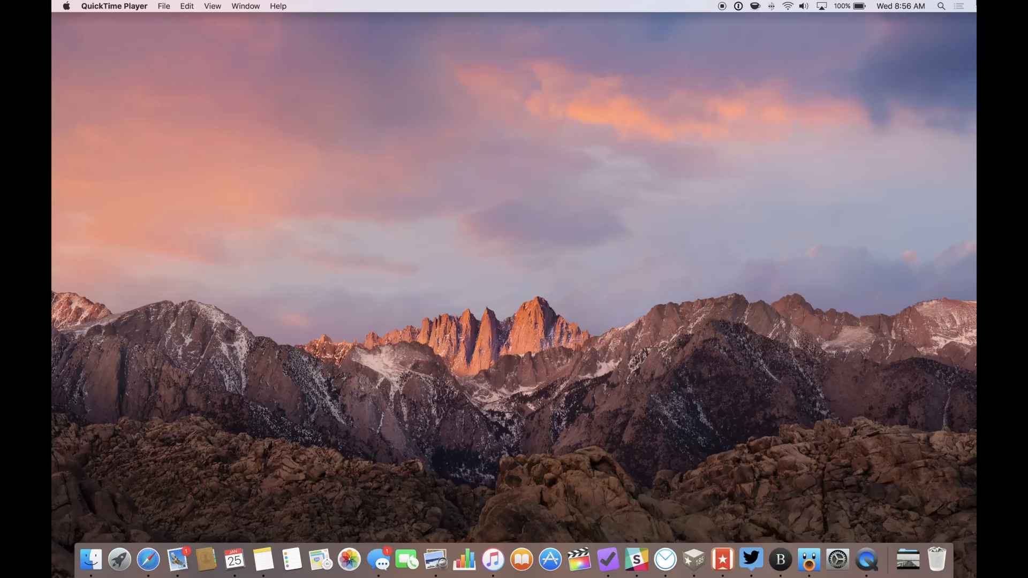
Step: Use Notification Center's Today view to toggle Night Shift on then off, and dismiss the panel
left_click(956, 5)
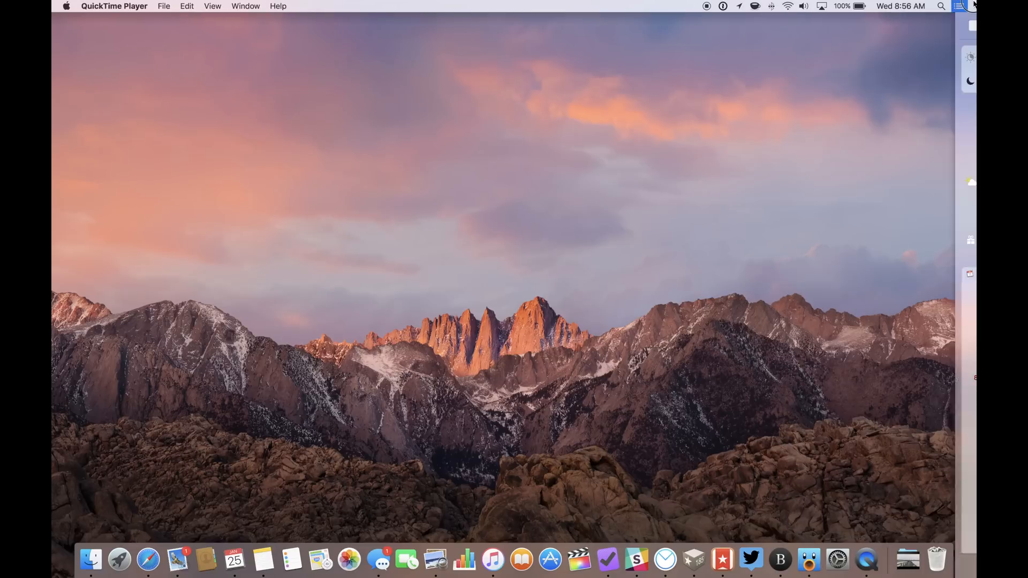
left_click(974, 7)
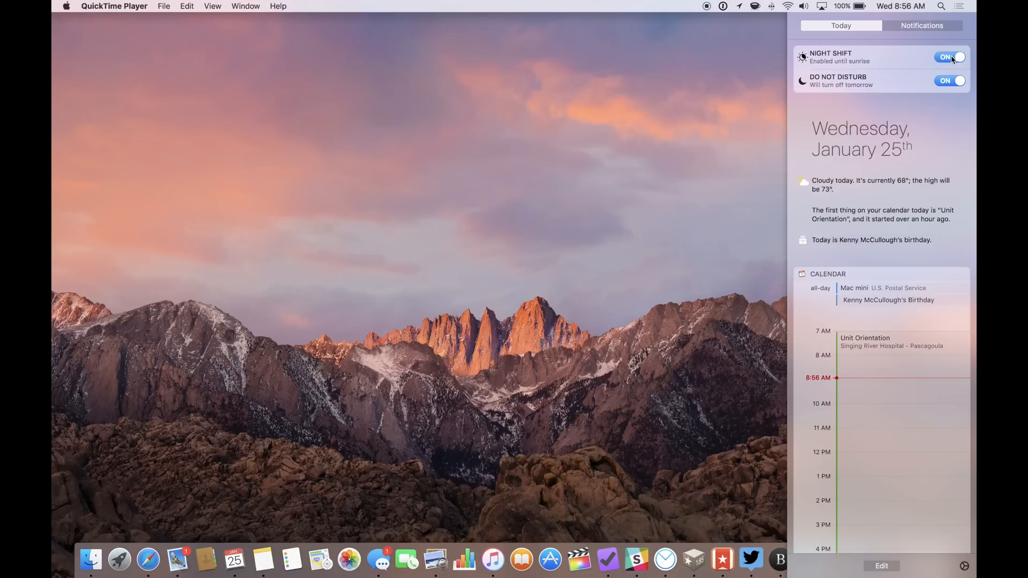
left_click(951, 57)
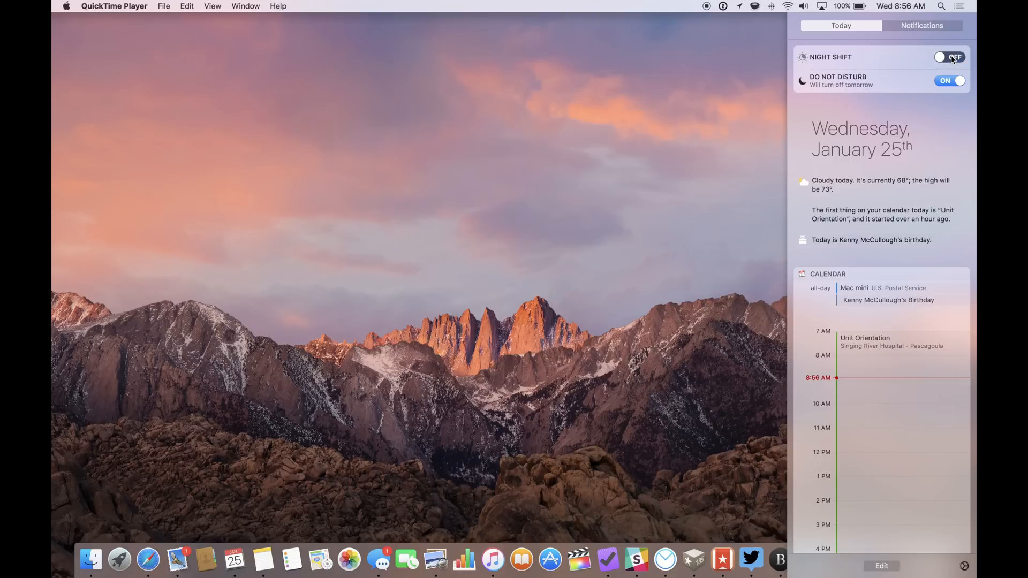
left_click(955, 7)
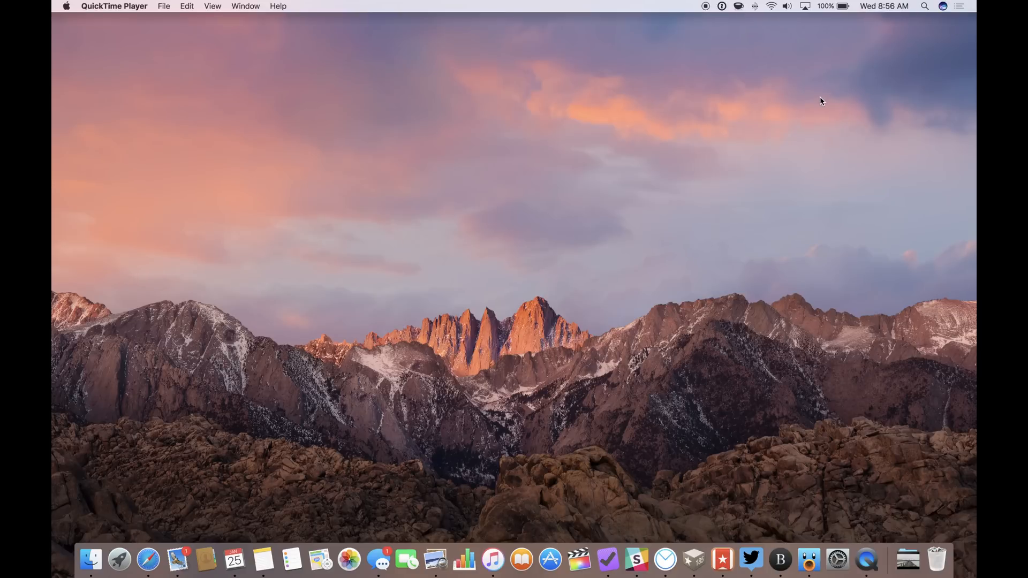
Step: Summon Siri's listening prompt from the menu bar
left_click(942, 5)
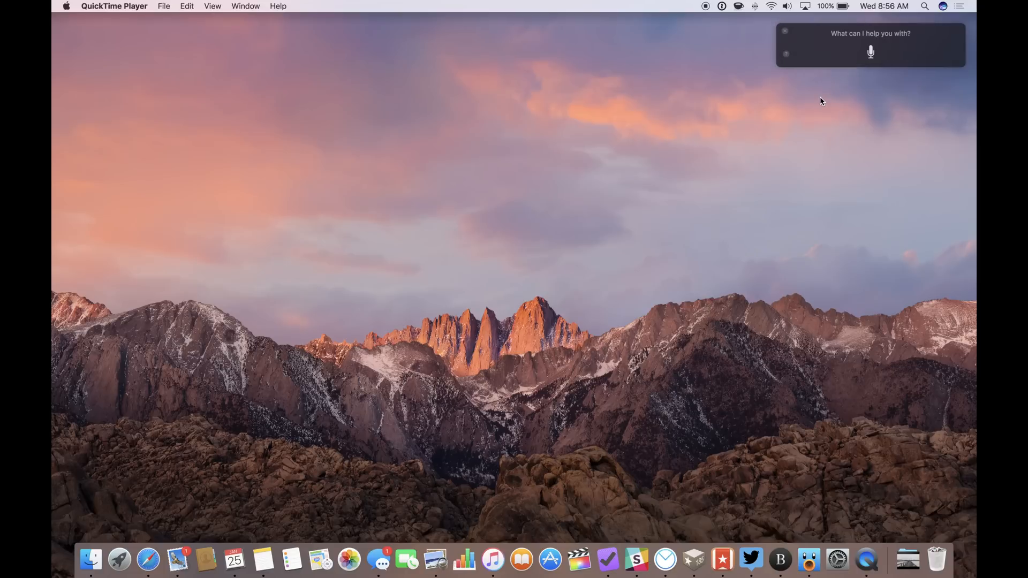